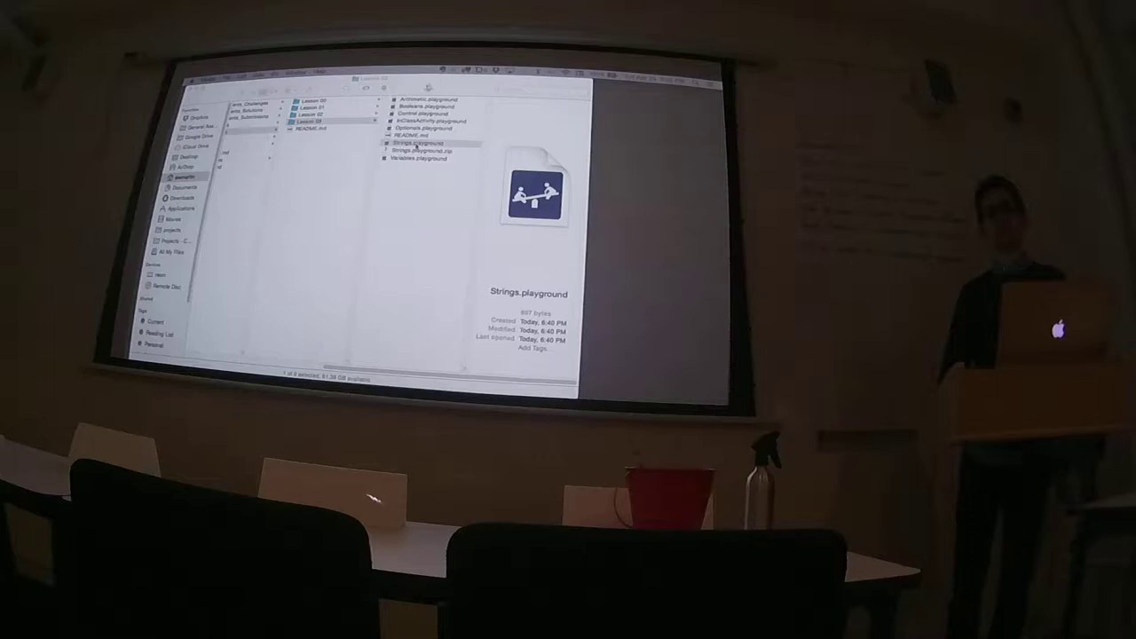
Show the context menu of actions for Strings.playground in Finder
right_click(412, 142)
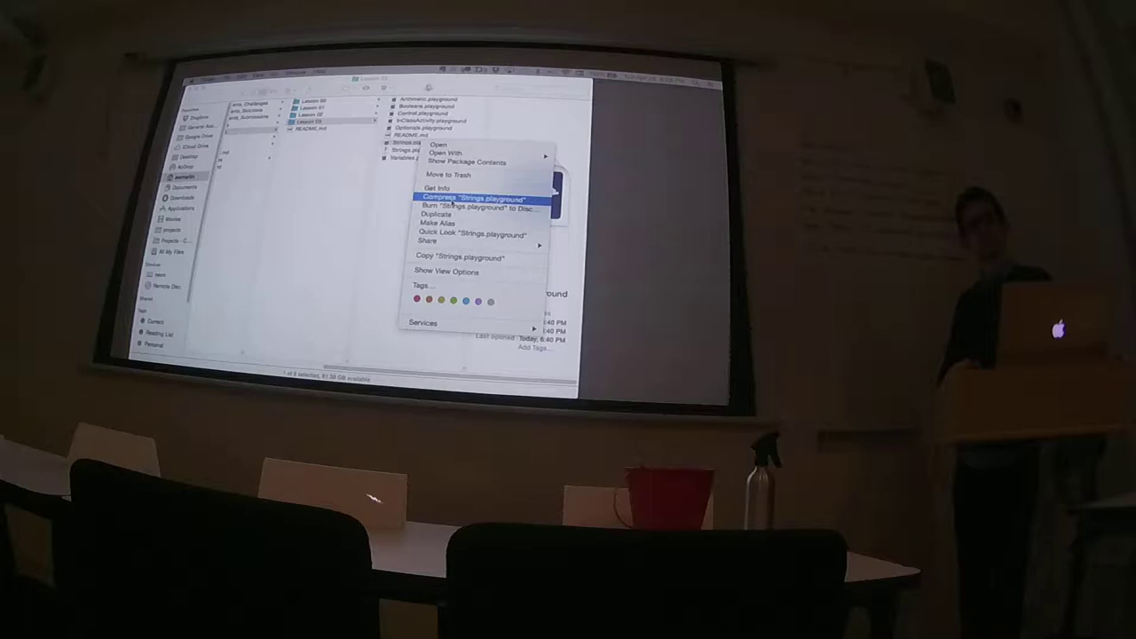
left_click(476, 195)
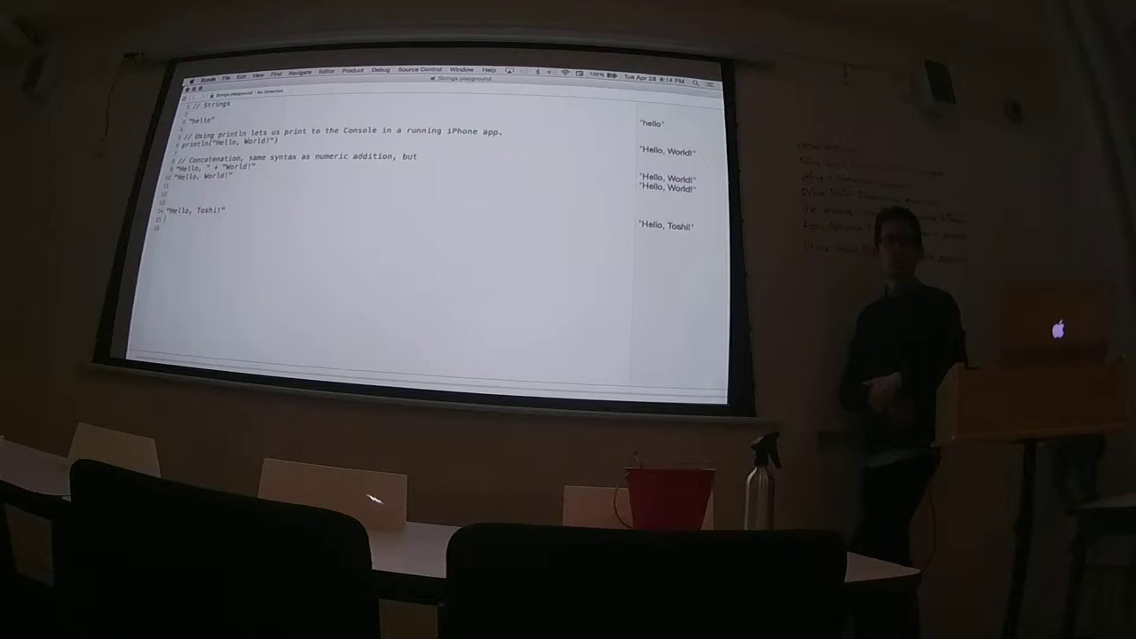
Start a new string literal with the word "What" below the greeting examples
type("\"What\"")
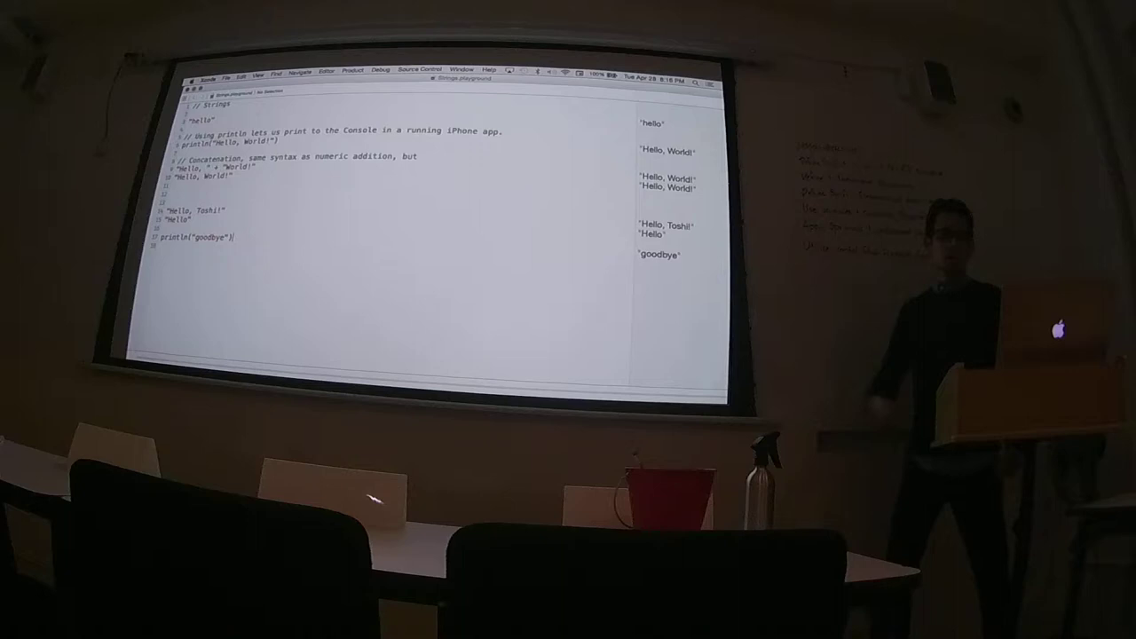
Begin another println( statement beneath the goodbye print
type("println(")
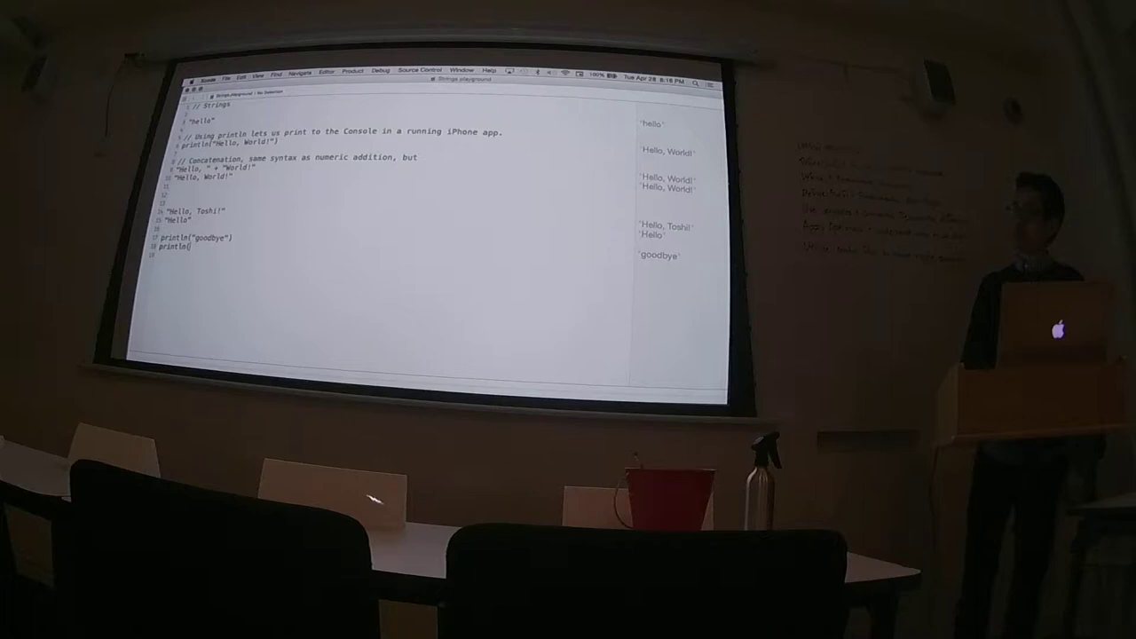